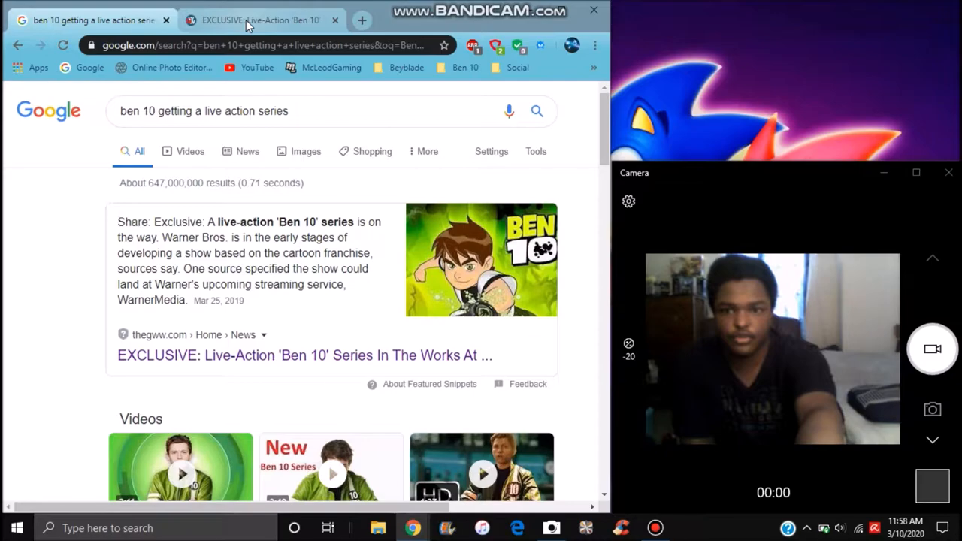
Switch to the 'EXCLUSIVE: Live-Action Ben 10' thegww.com article tab.
click(305, 356)
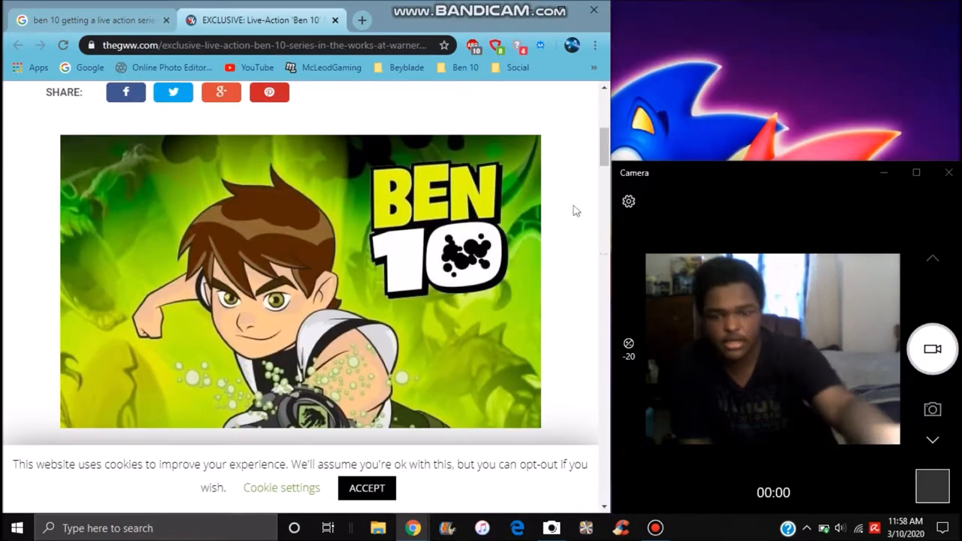
Scroll past the Ben 10 image to read the article text down to its tags.
scroll(down, 3)
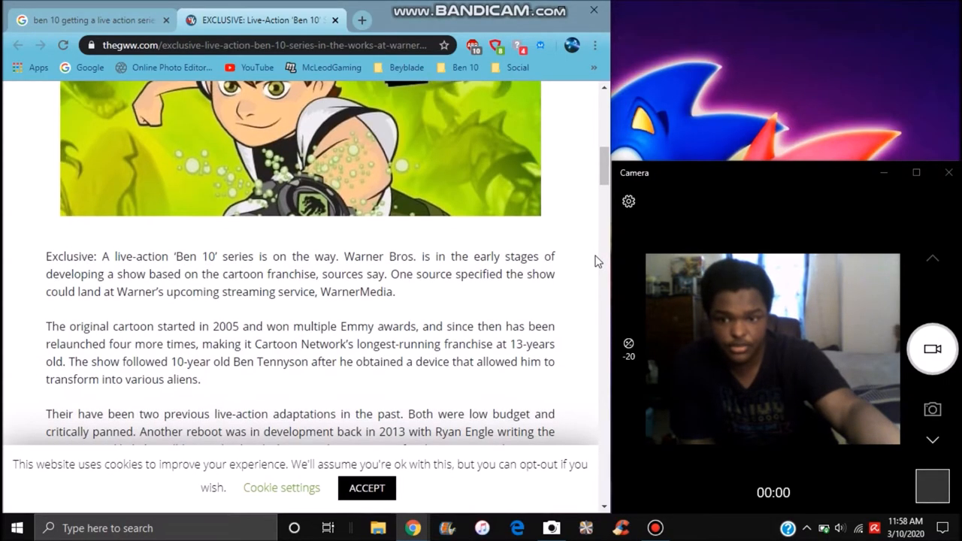
scroll(down, 3)
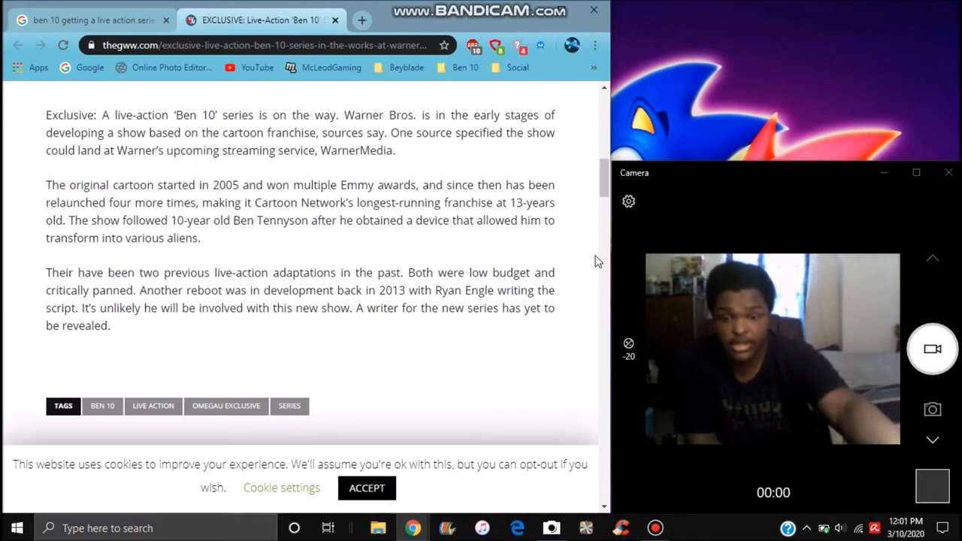
Scroll back up to the Ben 10 cartoon image and share buttons at the article's top.
scroll(up, 3)
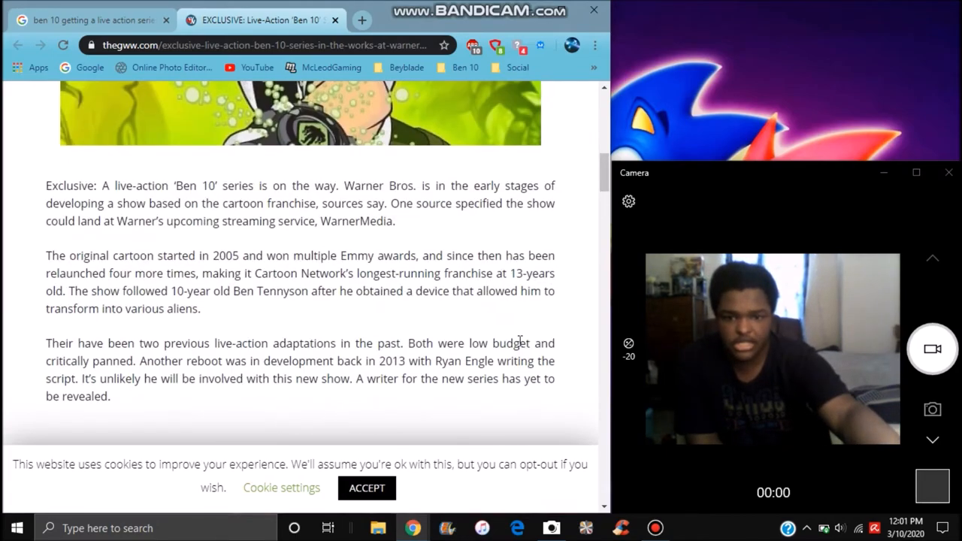
scroll(down, 3)
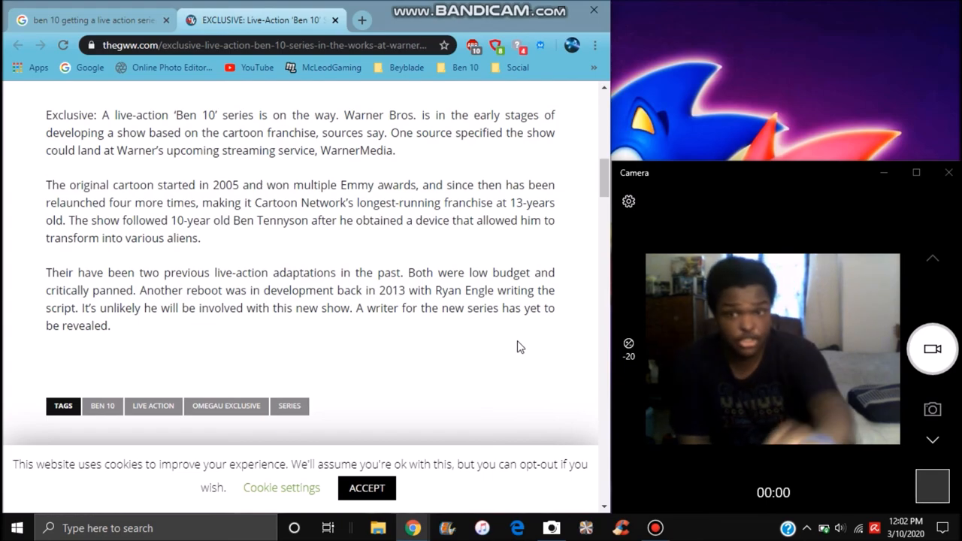
mouse_move(450, 380)
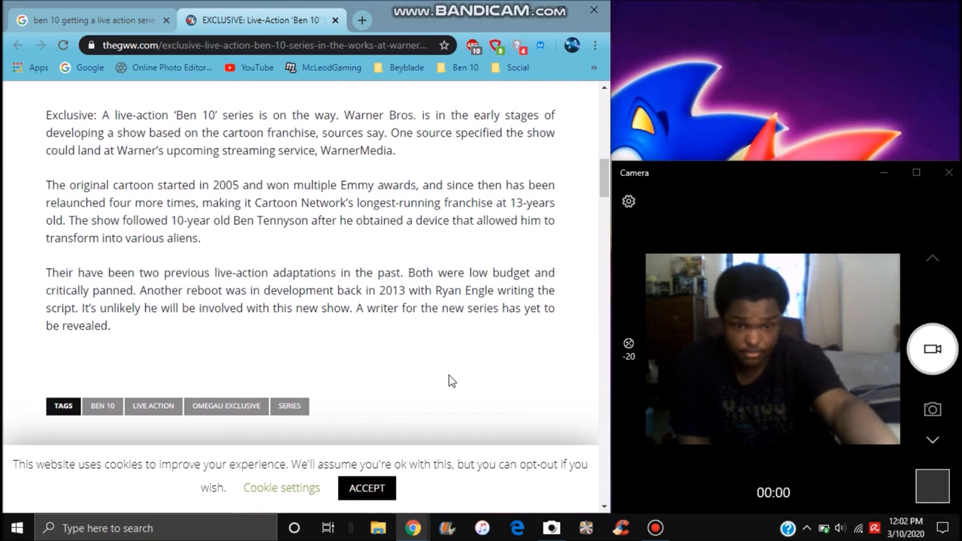
scroll(up, 3)
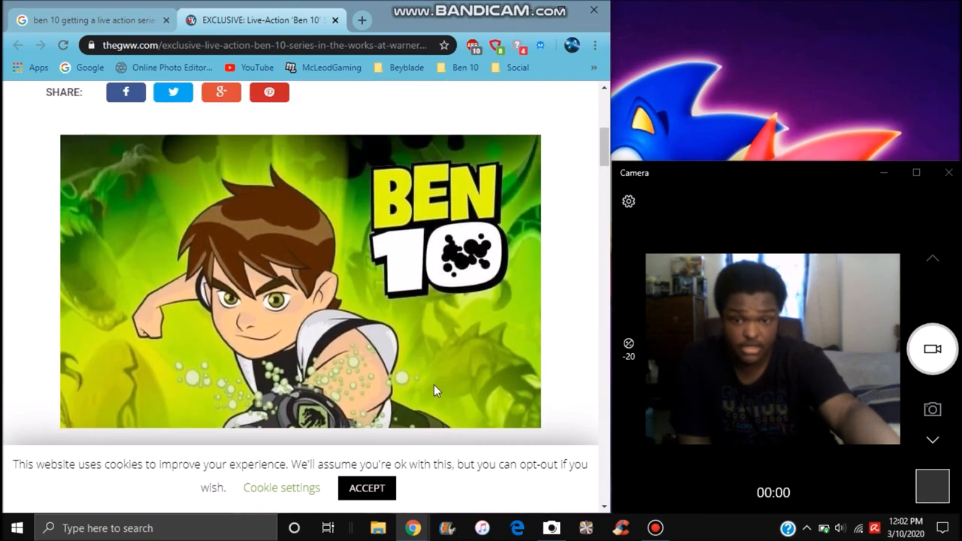